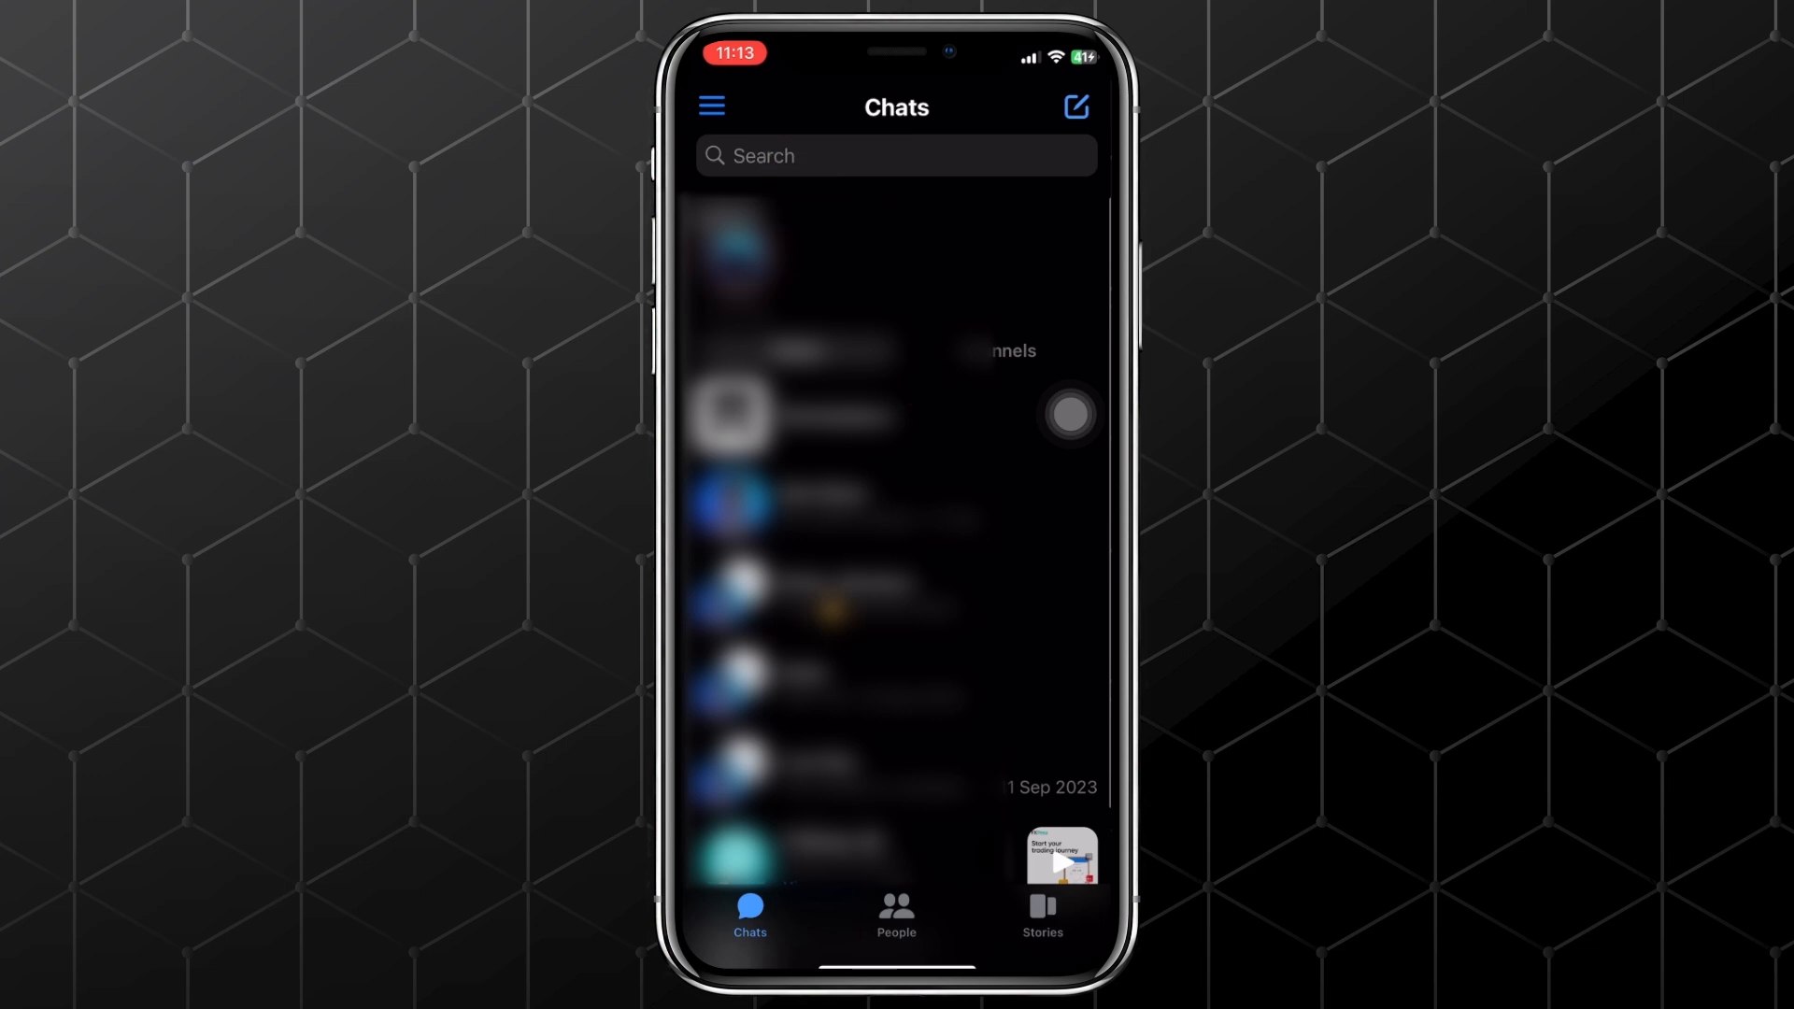
Step: Reach Messenger's Settings screen through the side menu's gear icon
click(711, 107)
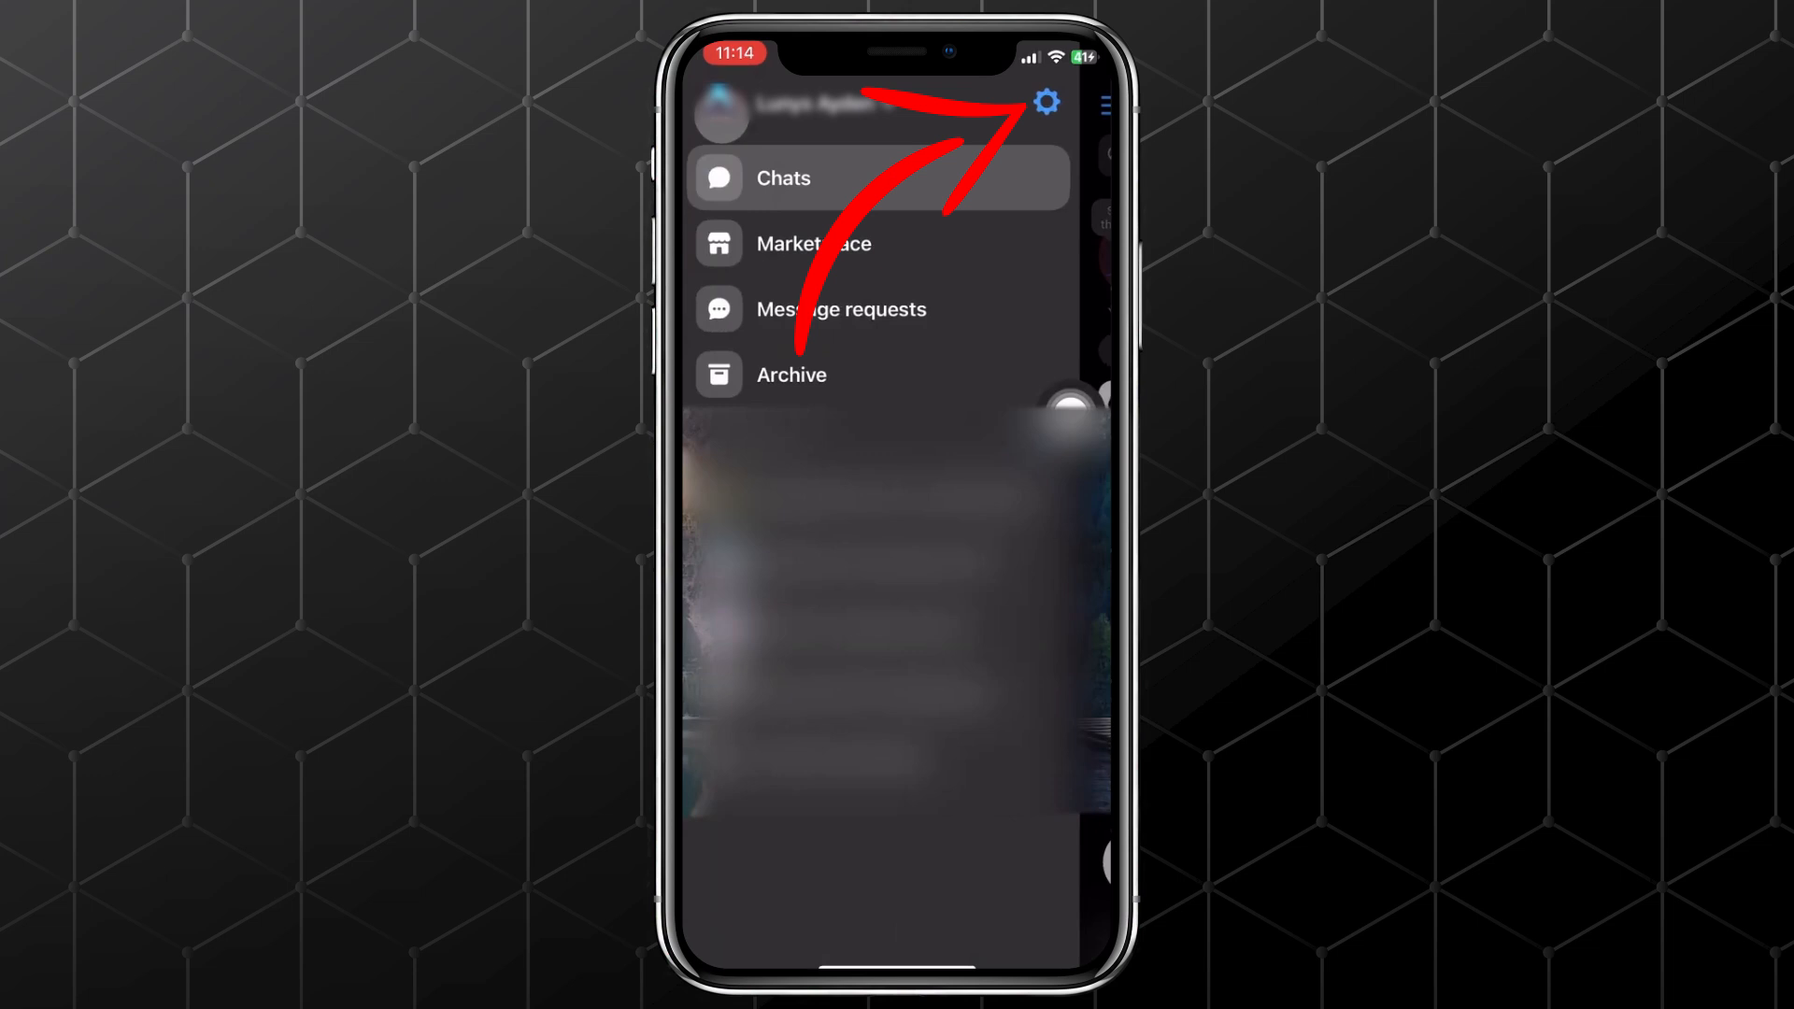
click(1043, 101)
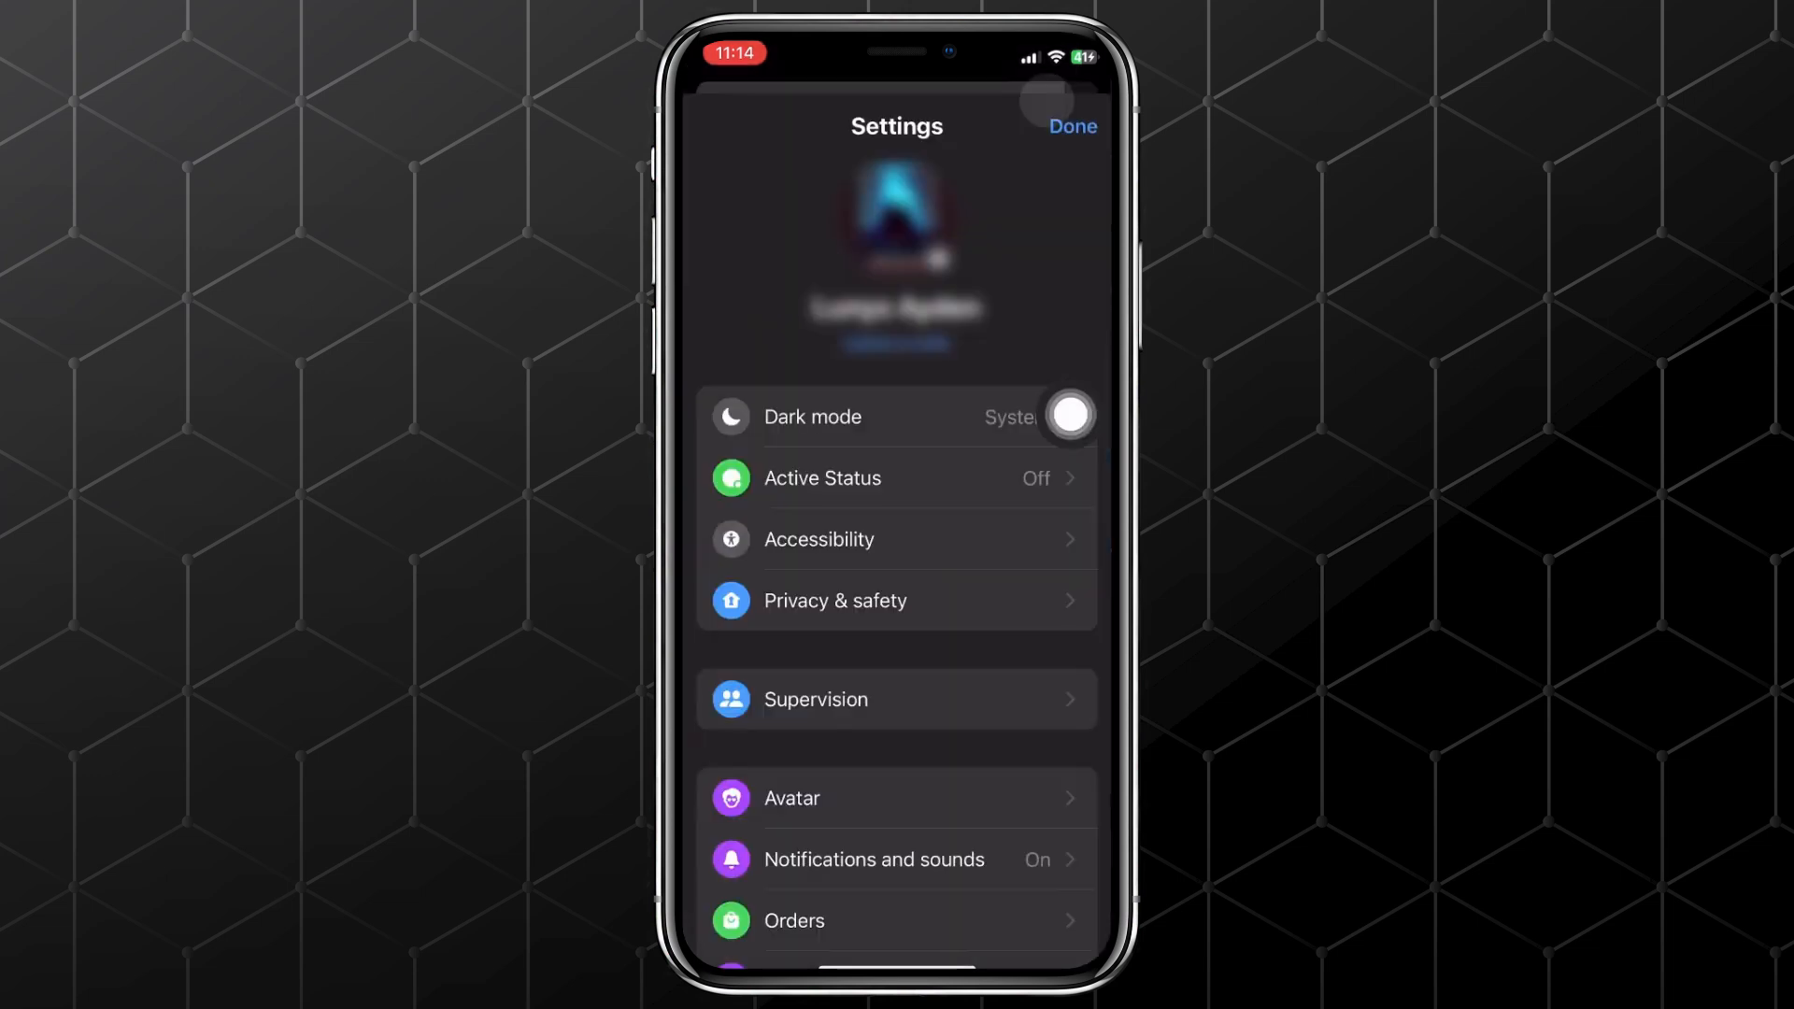
Step: Enter the Meta Accounts Centre via 'See more in Accounts Centre' at the bottom of Settings
scroll(down, 3)
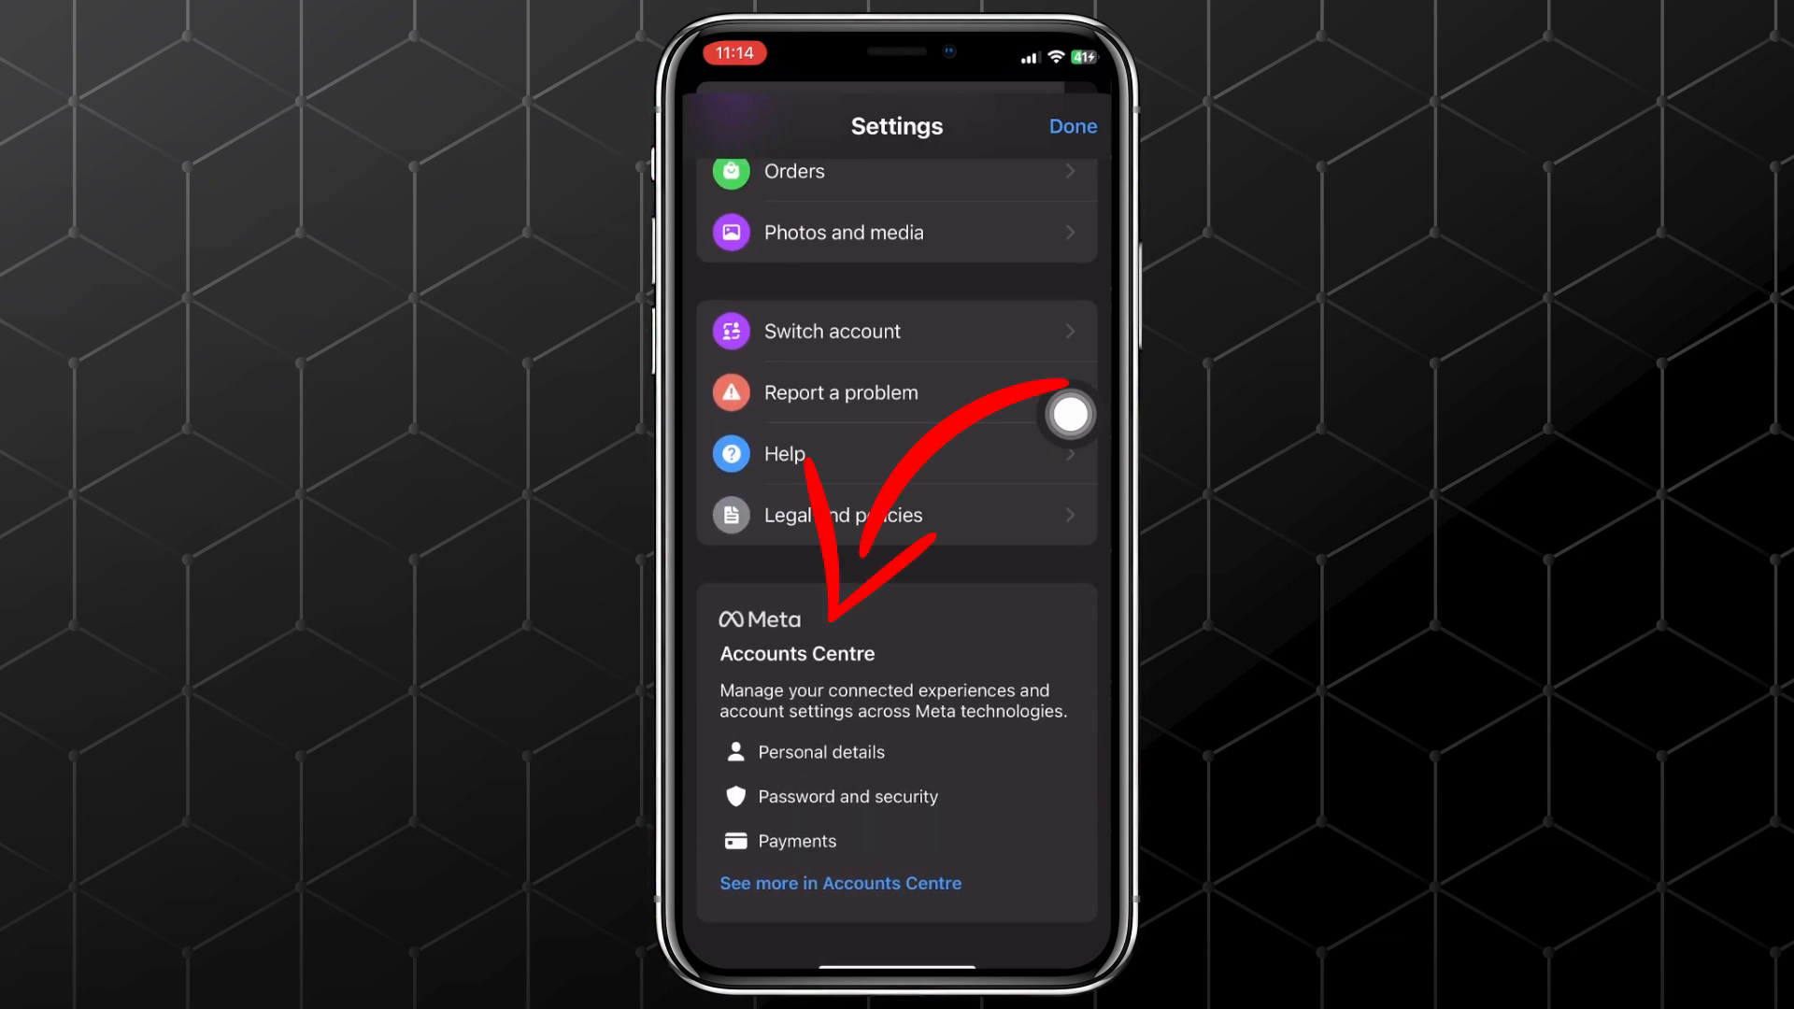
click(839, 882)
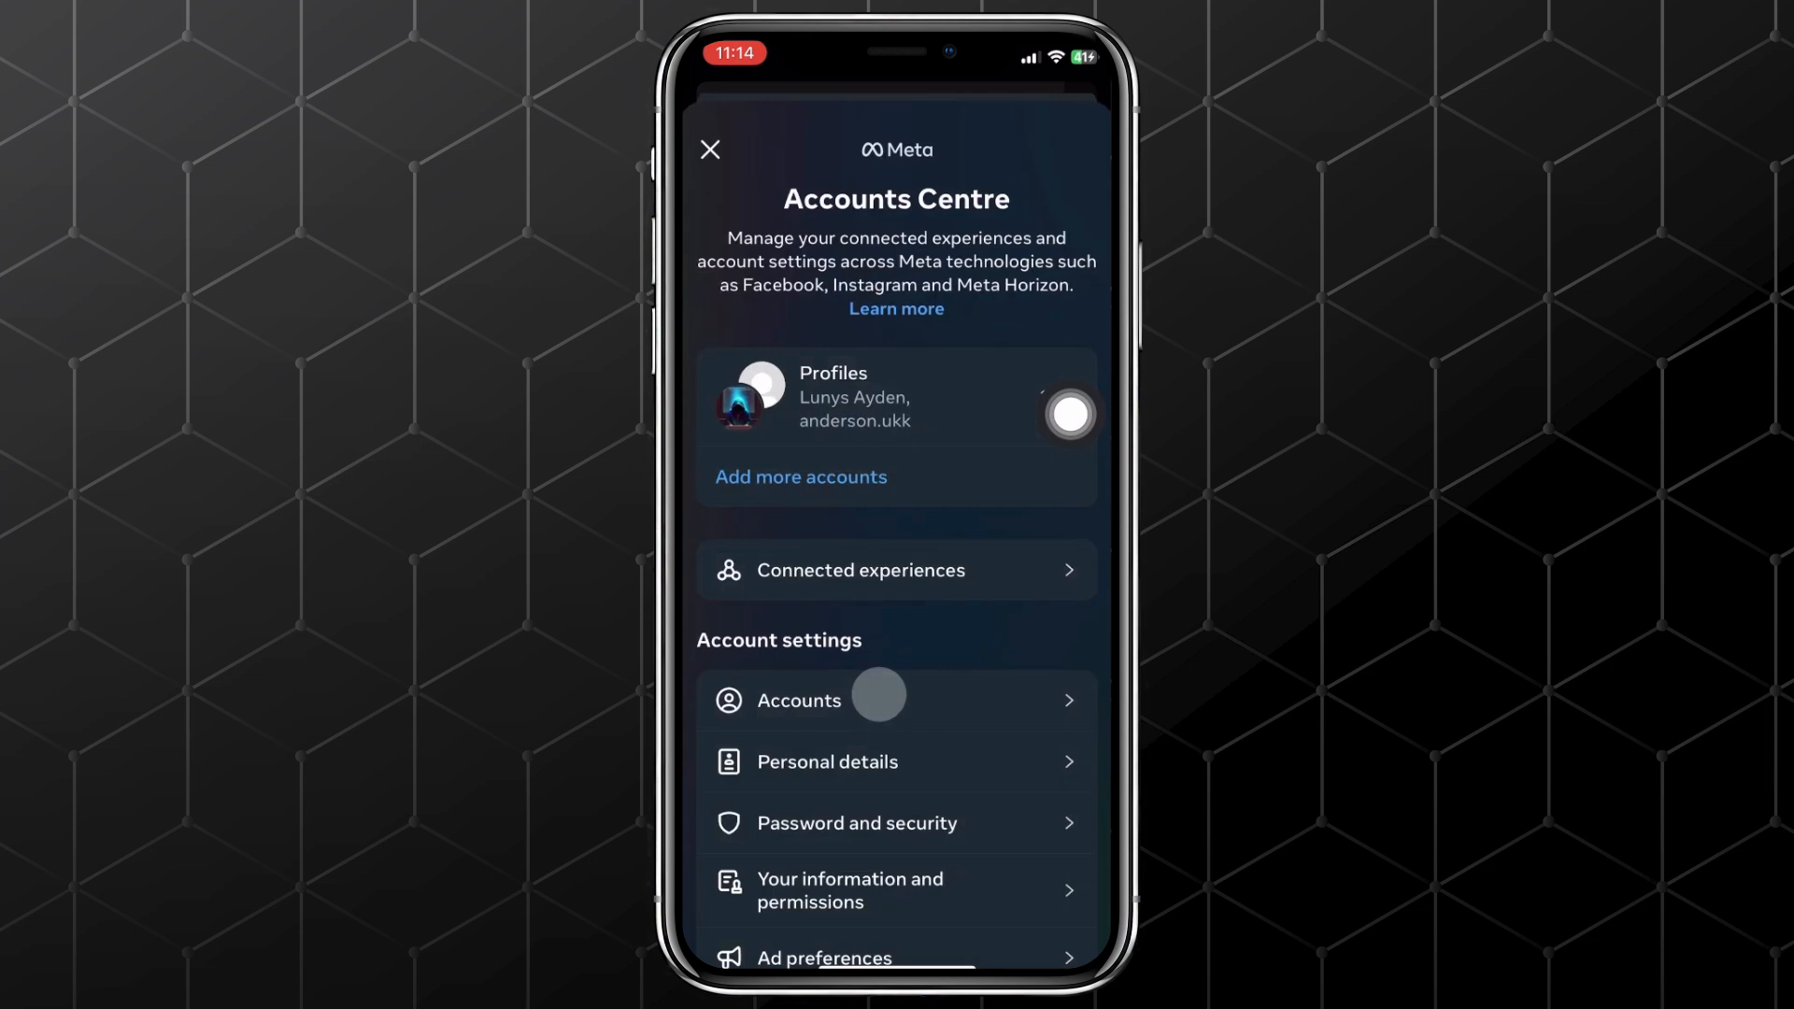
Step: Go to 'Password and security' under Account settings in Accounts Centre
click(856, 822)
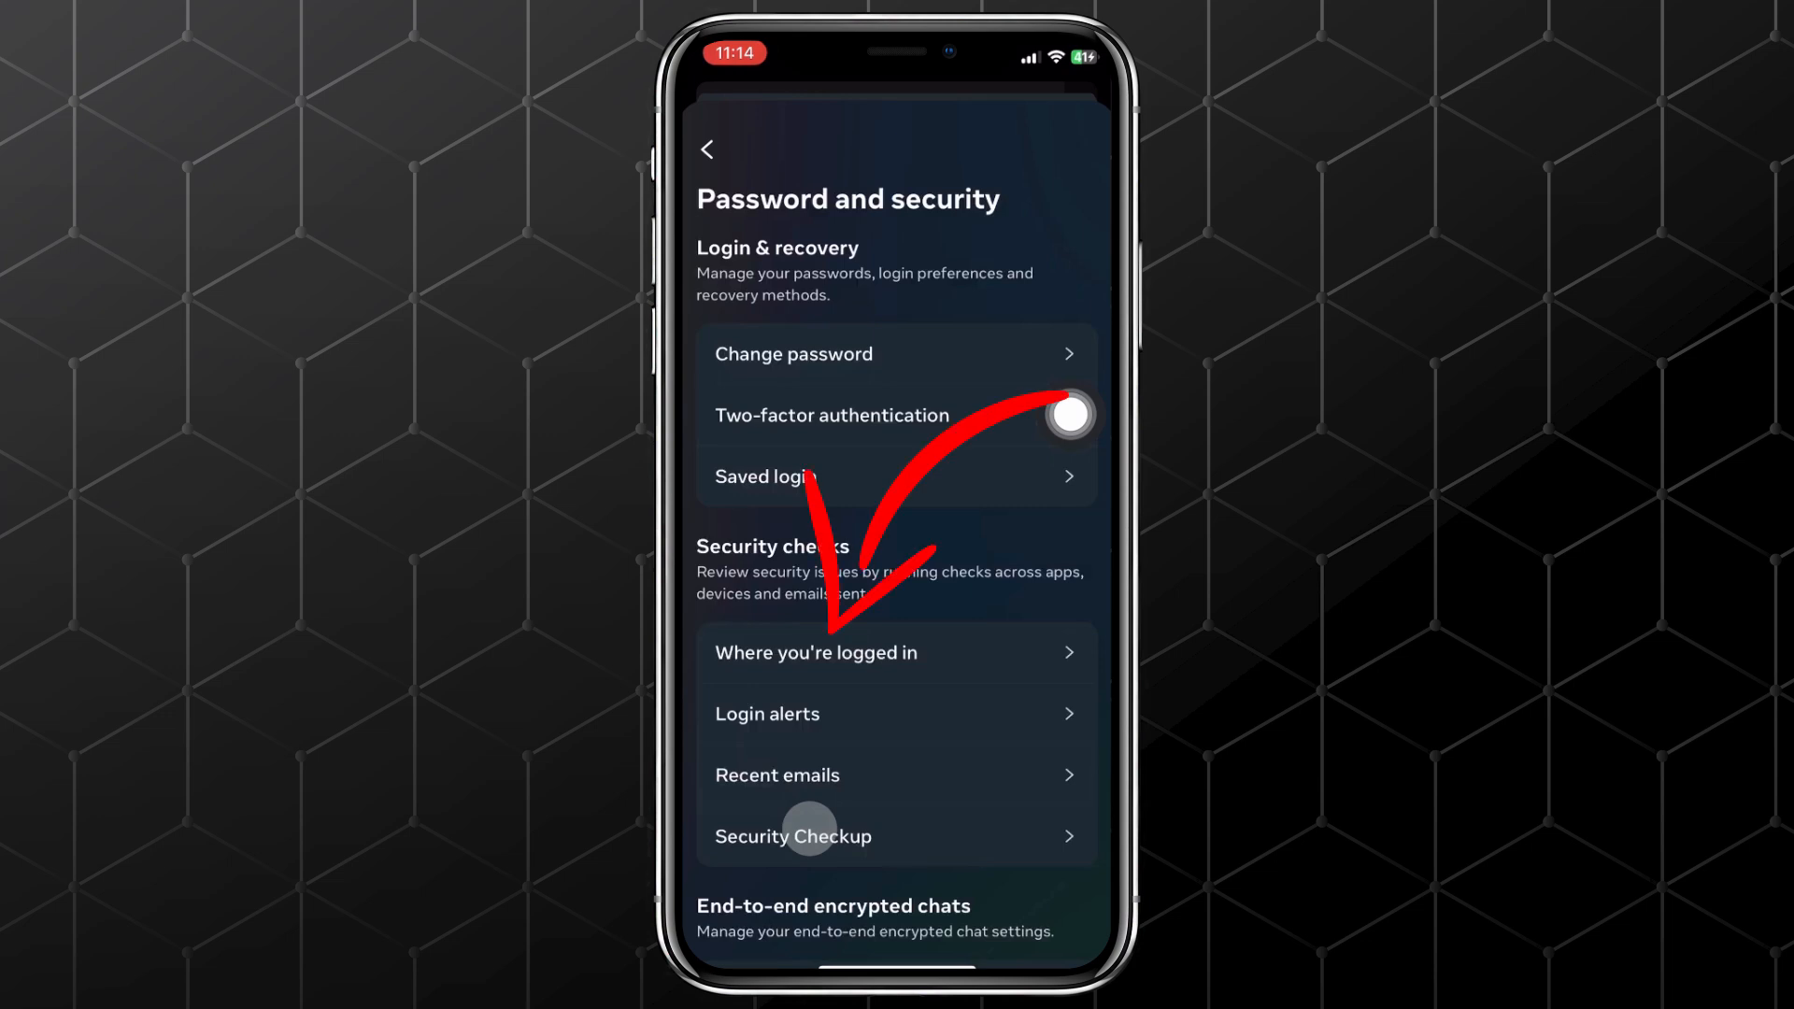
Step: Show the 'Log out on devices' list for the Facebook account via 'Where you're logged in'
click(815, 652)
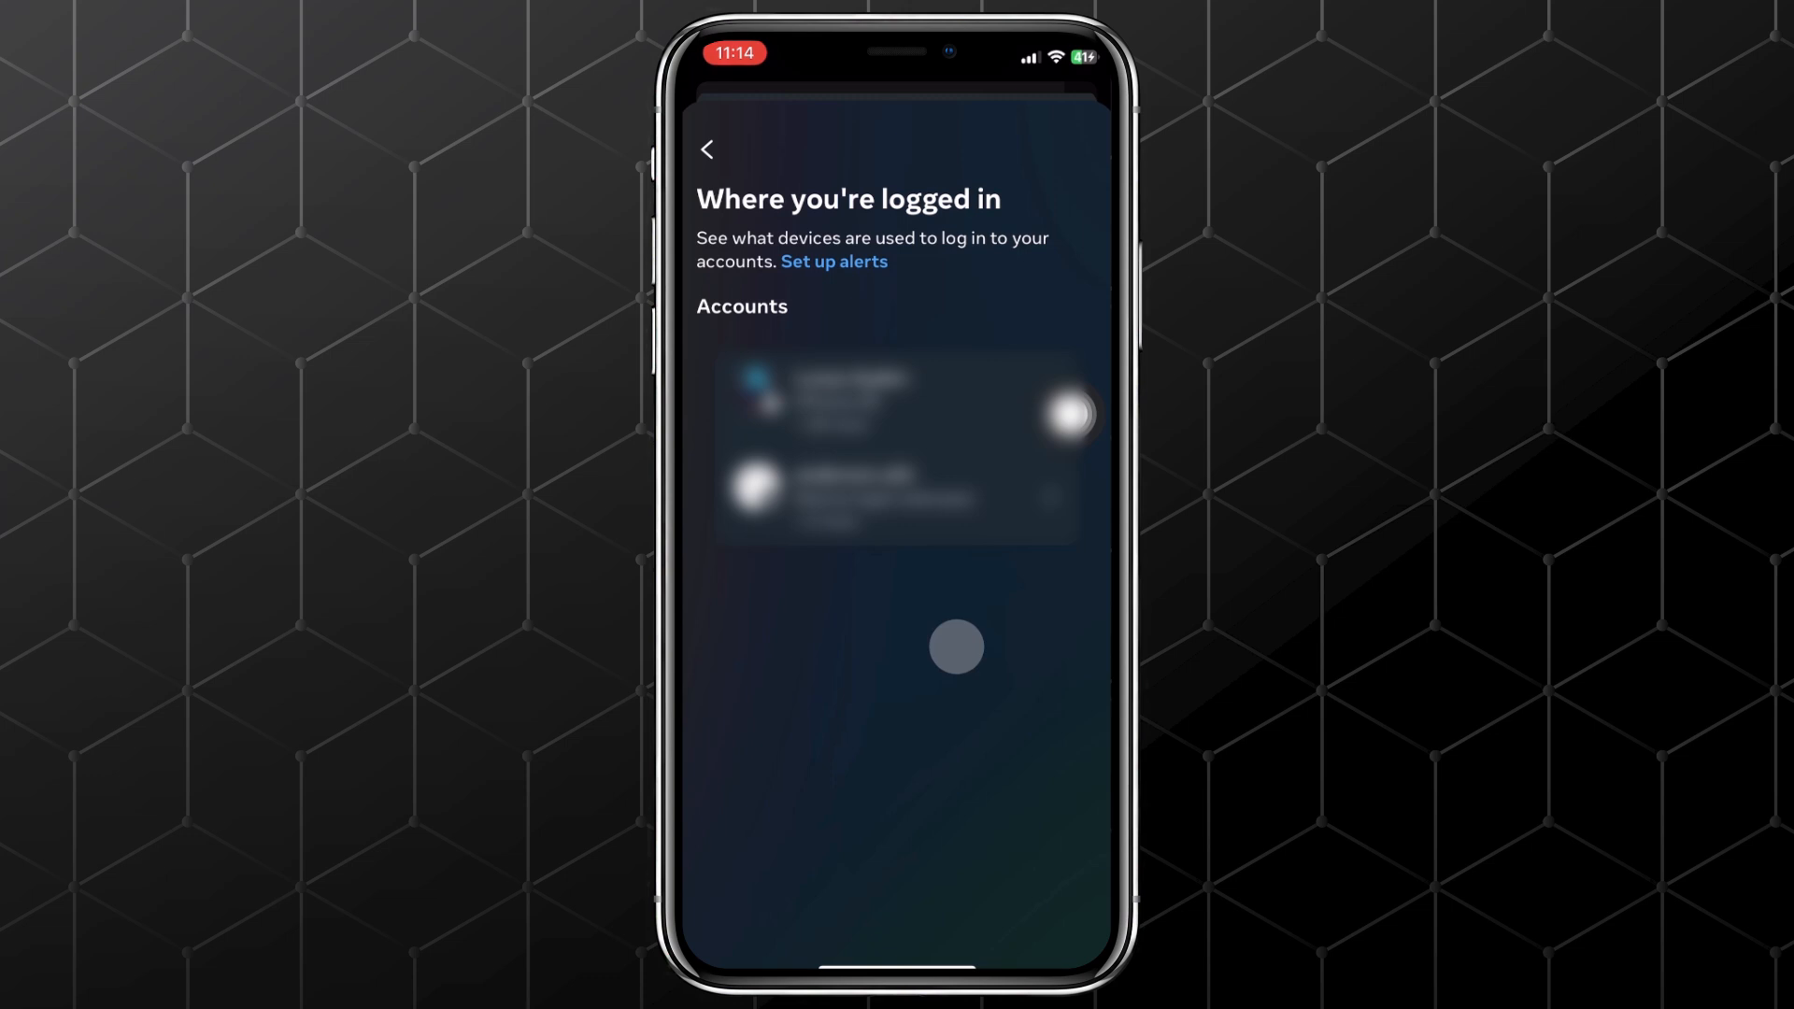
click(881, 400)
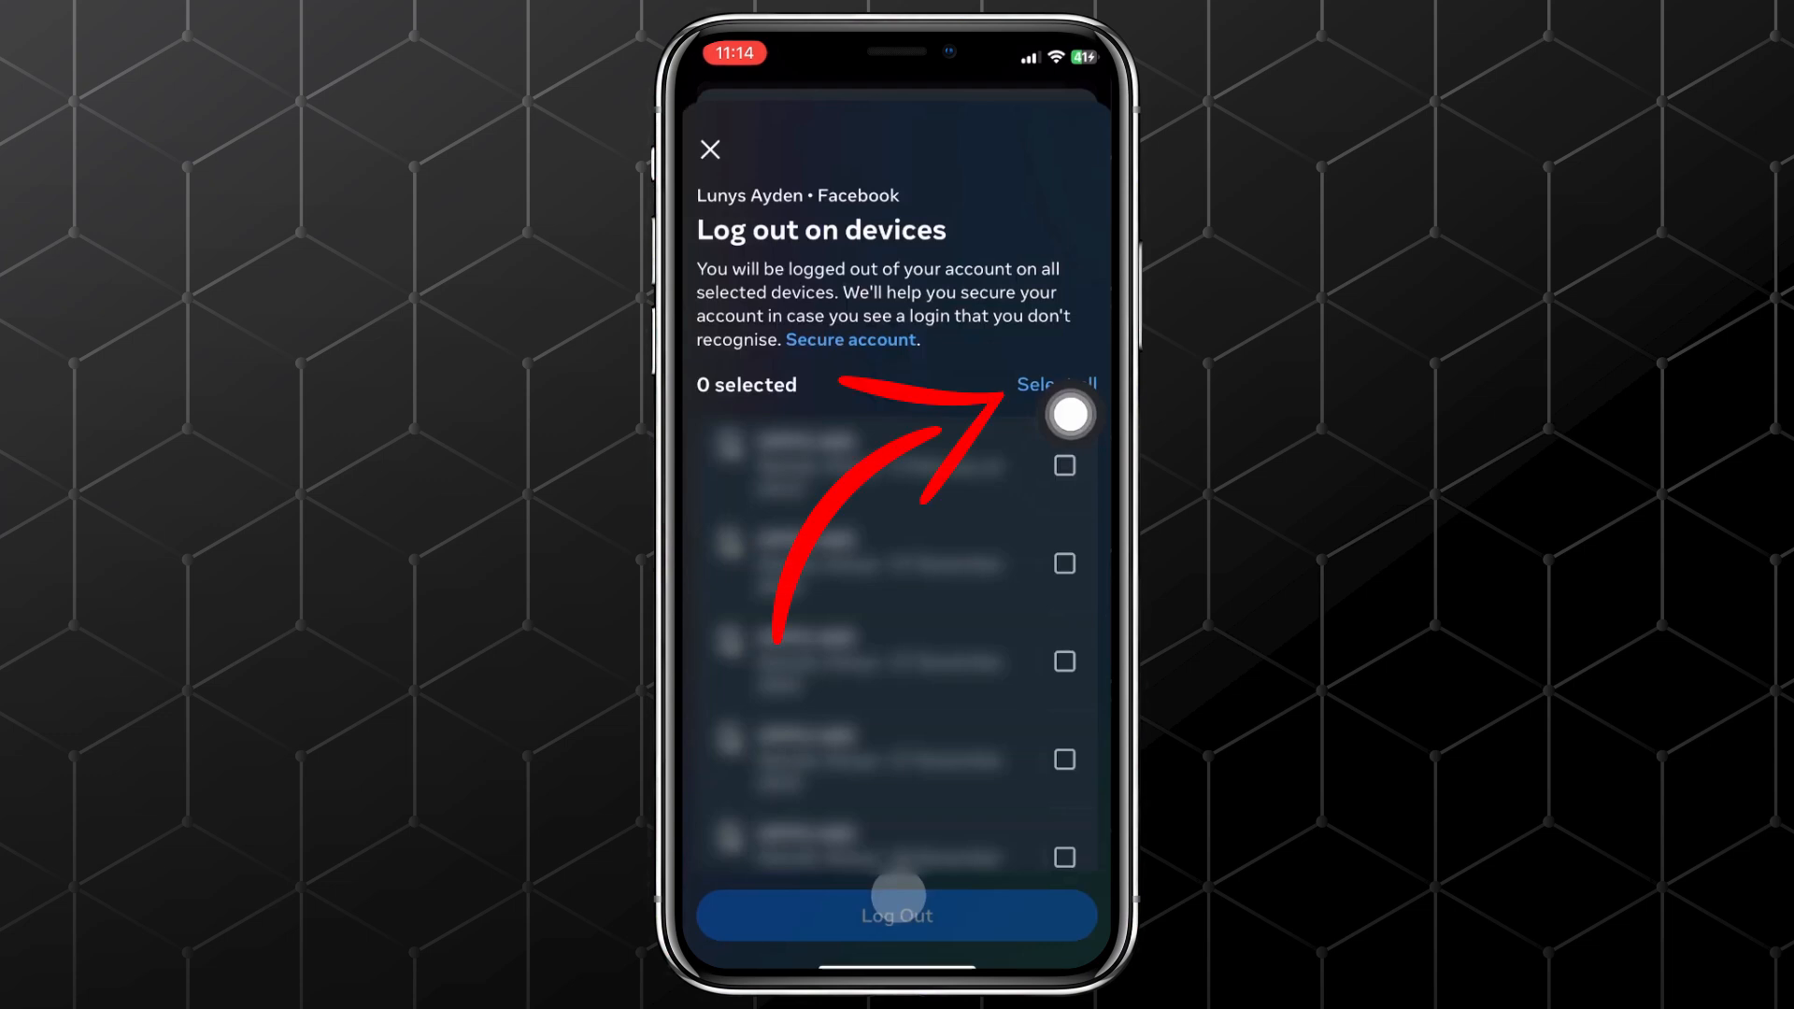
Step: Select all 17 listed devices for logging out of the Facebook account
click(1054, 385)
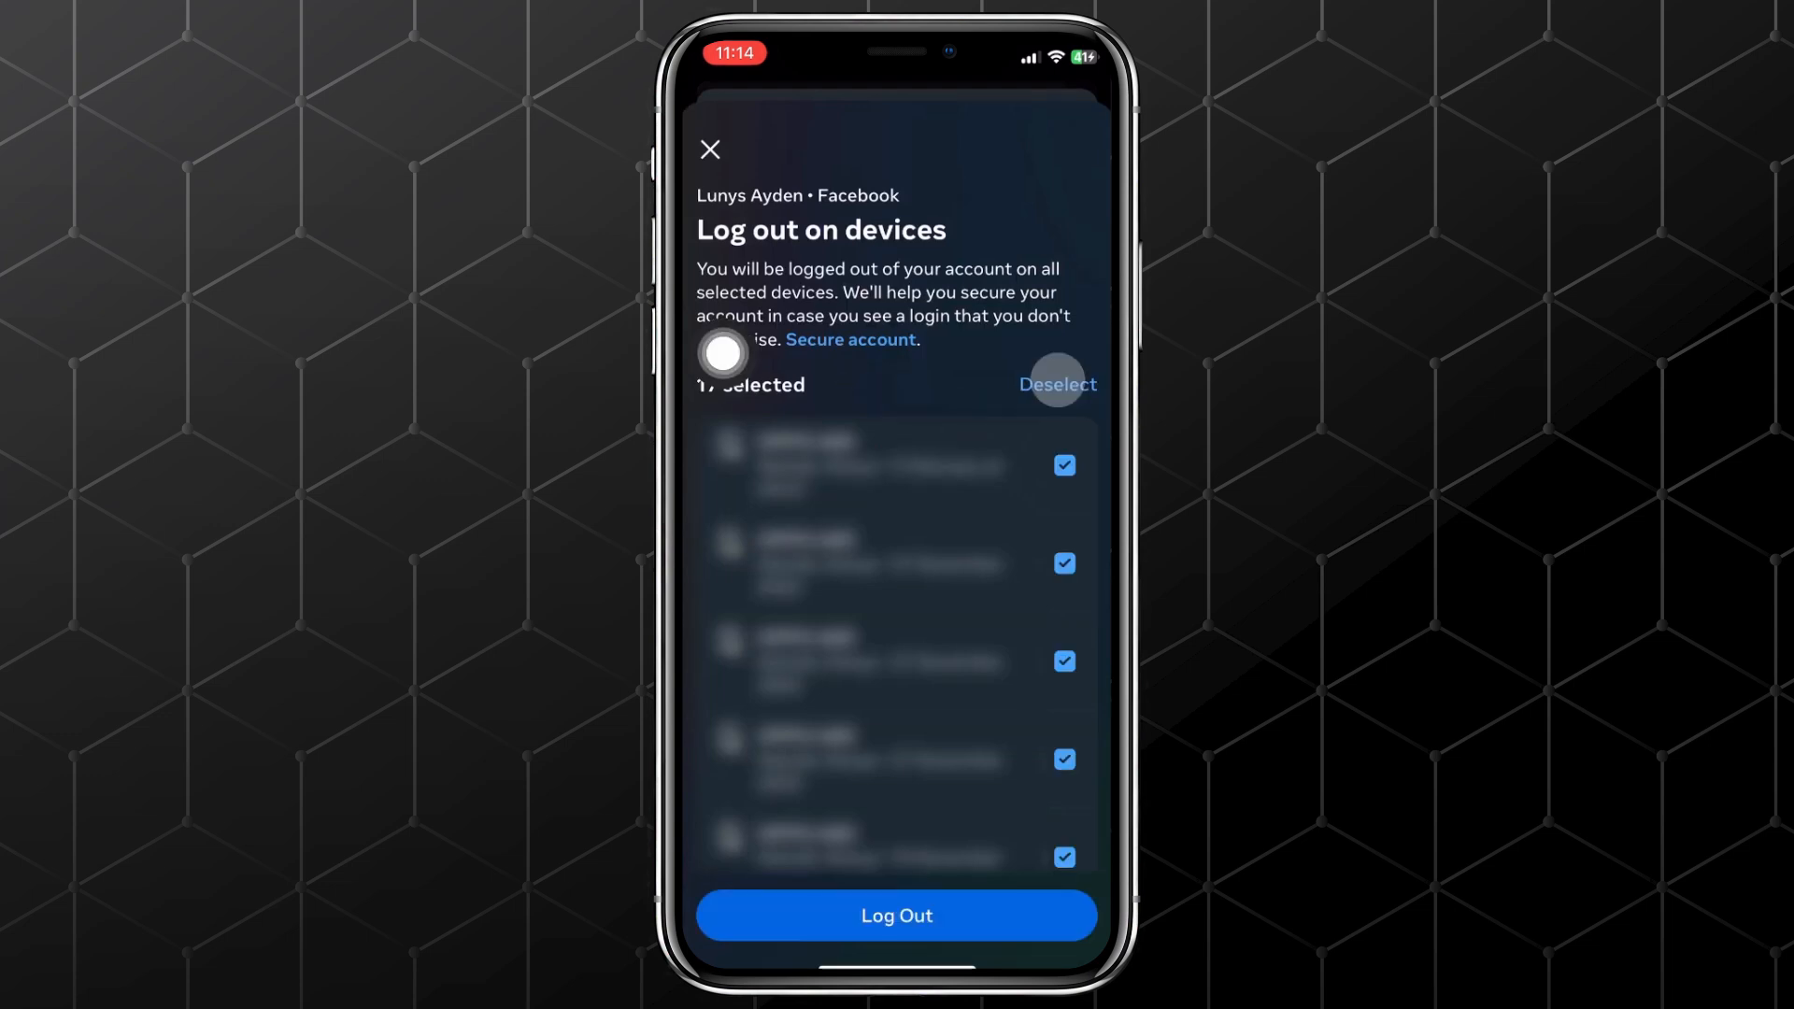